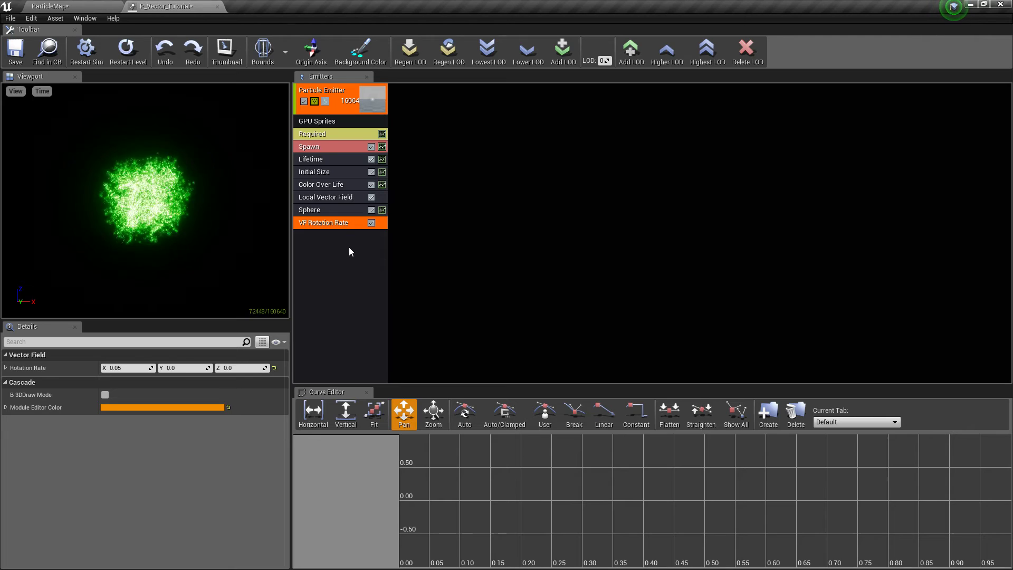
Disable the VF Rotation Rate module, leaving the Local Vector Field (intensity 20) driving the emitter.
{"action": "left_click", "coordinate": [325, 197]}
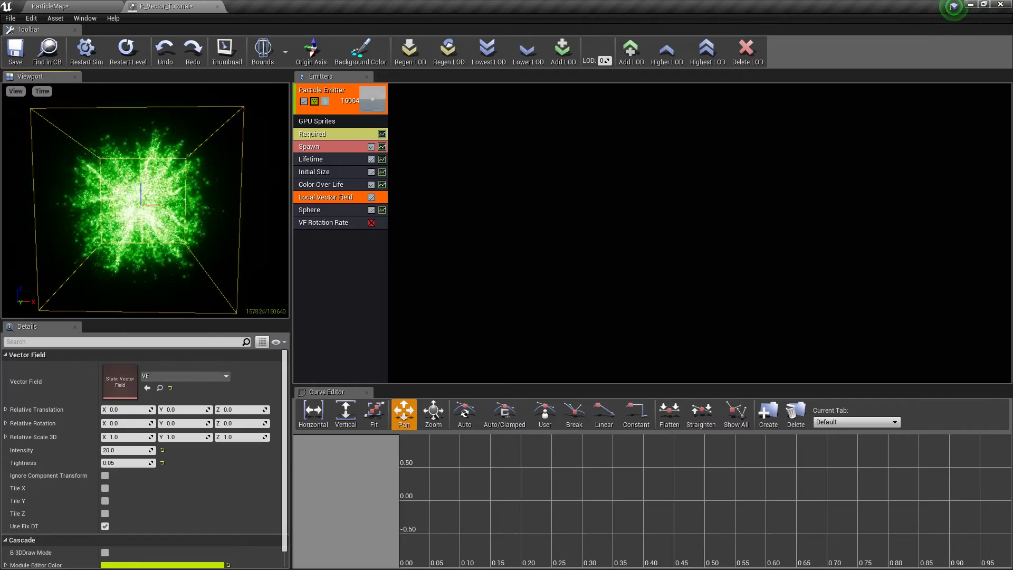
Show the Color Over Life module's colour (green 100) and alpha (peak 15) curve points in Details.
{"action": "left_click", "coordinate": [309, 209]}
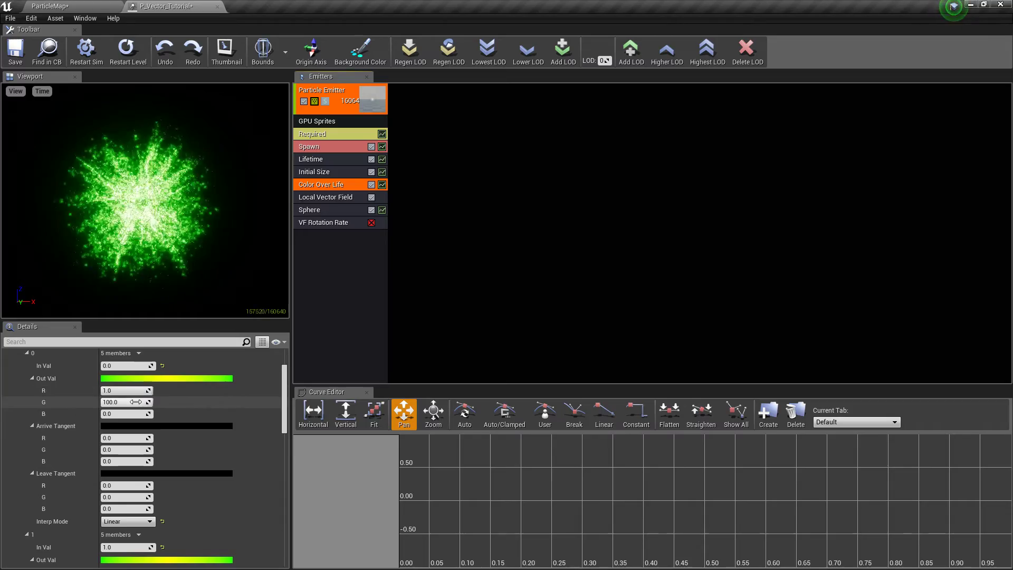
{"action": "scroll", "scroll_direction": "down", "scroll_amount": 3}
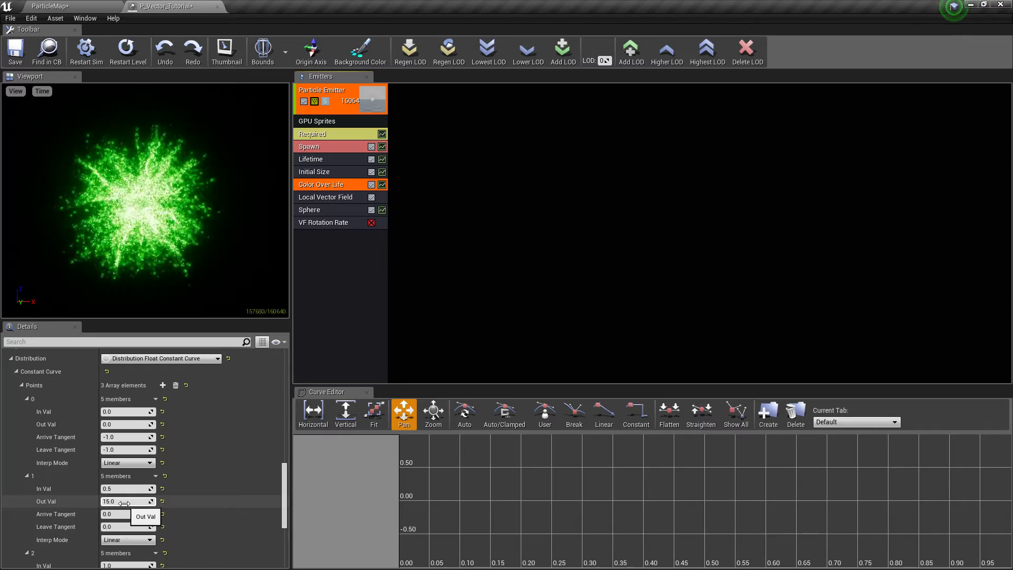
Review Initial Size, Lifetime (6–8), Spawn rate 20000 and the M_radial_ramp material modules in turn.
{"action": "left_click", "coordinate": [314, 171]}
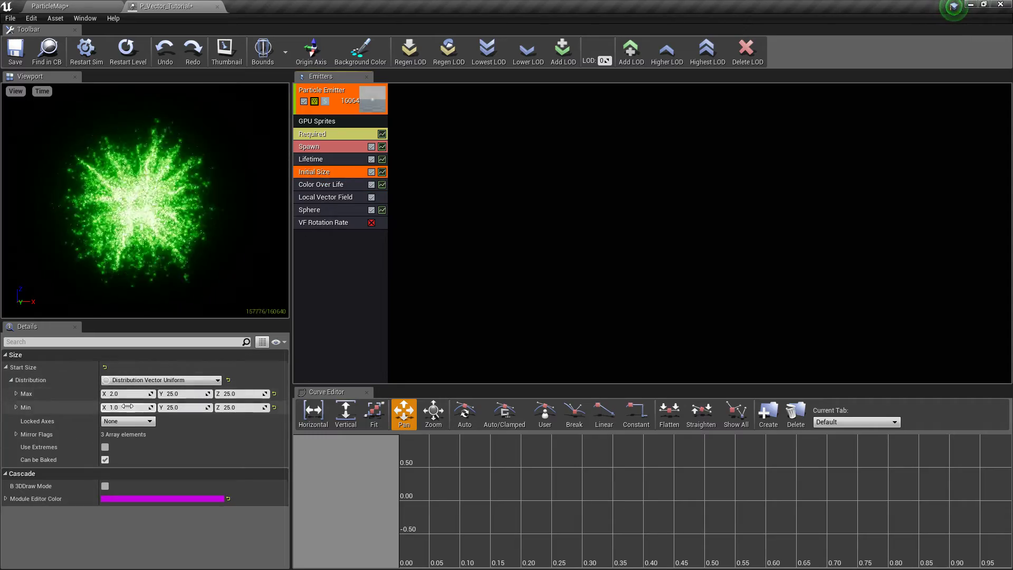
{"action": "left_click", "coordinate": [311, 159]}
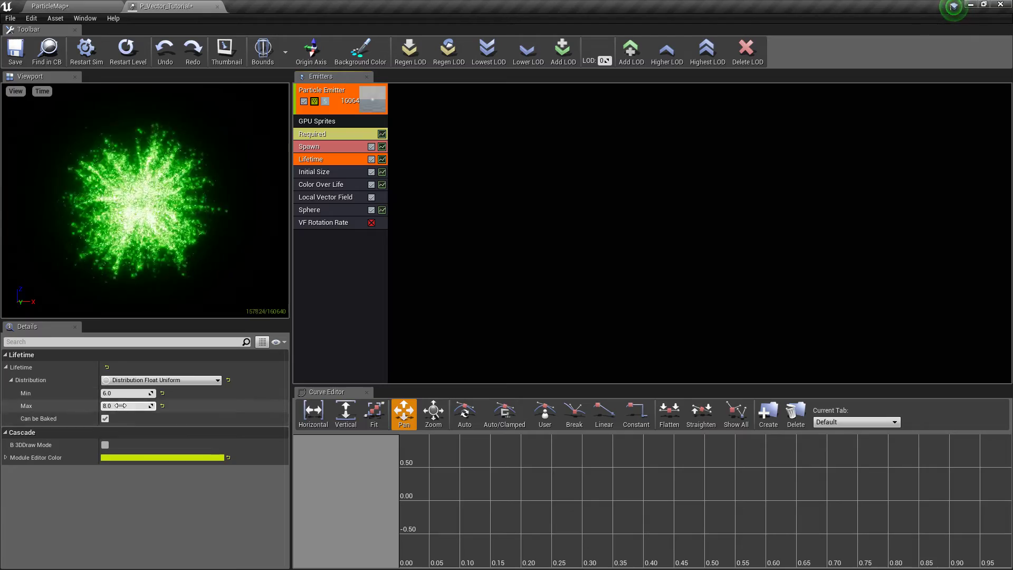
{"action": "left_click", "coordinate": [310, 146]}
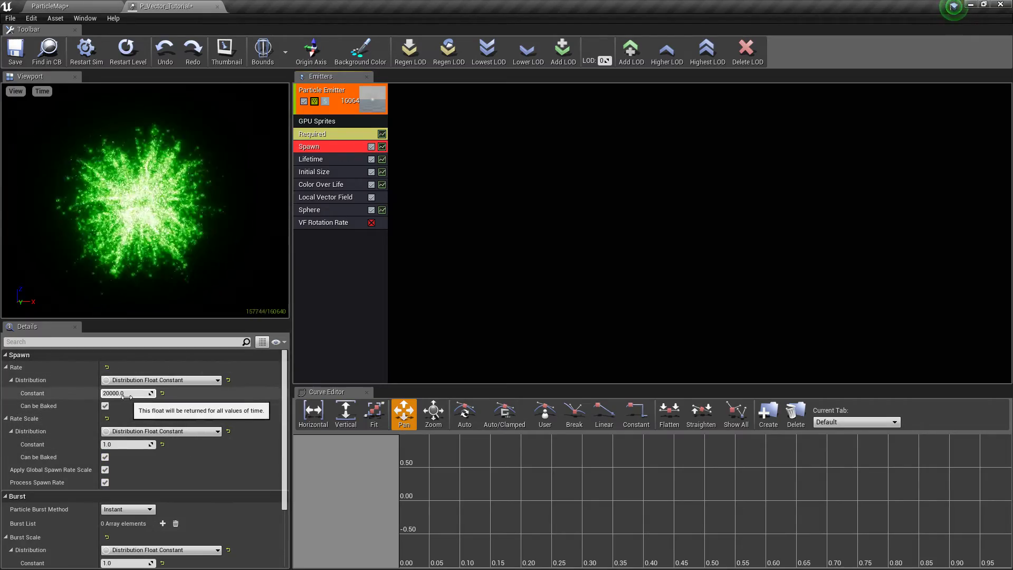
{"action": "left_click", "coordinate": [312, 134]}
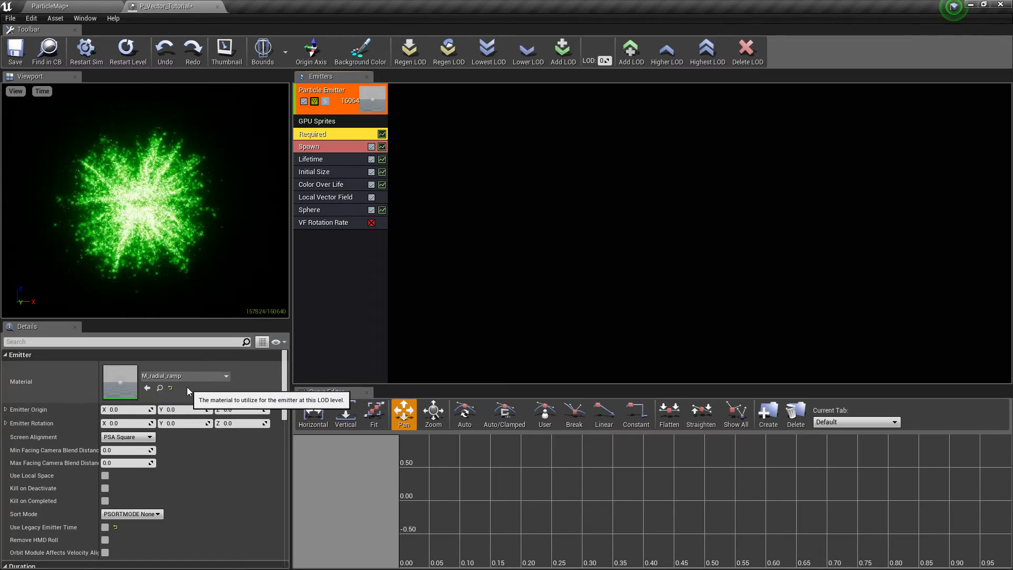
{"action": "mouse_move", "coordinate": [332, 284]}
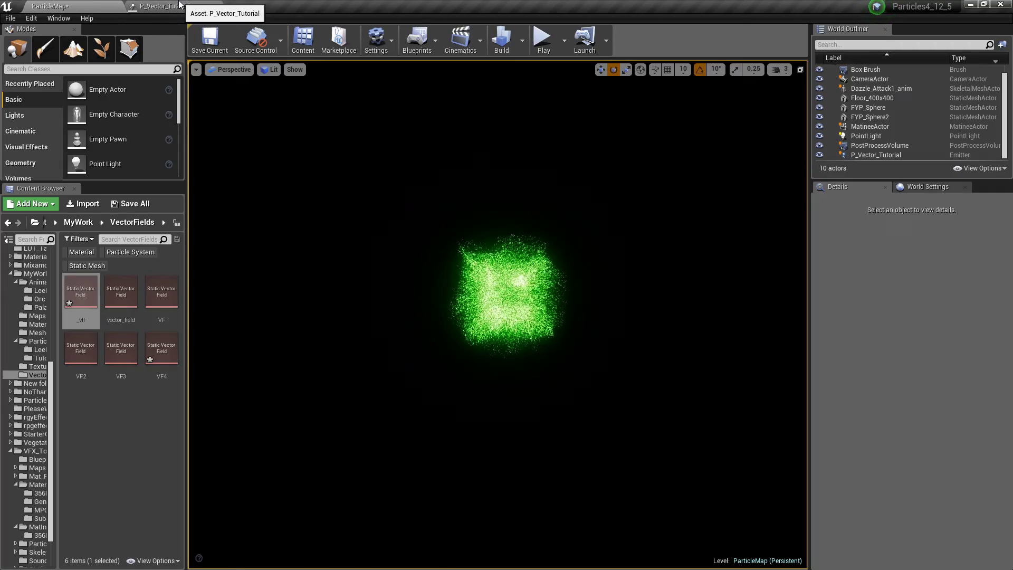
Return to the P_Vector_Tutorial editor and re-enable VF Rotation Rate for an X rate of 1.0.
{"action": "left_click", "coordinate": [169, 7]}
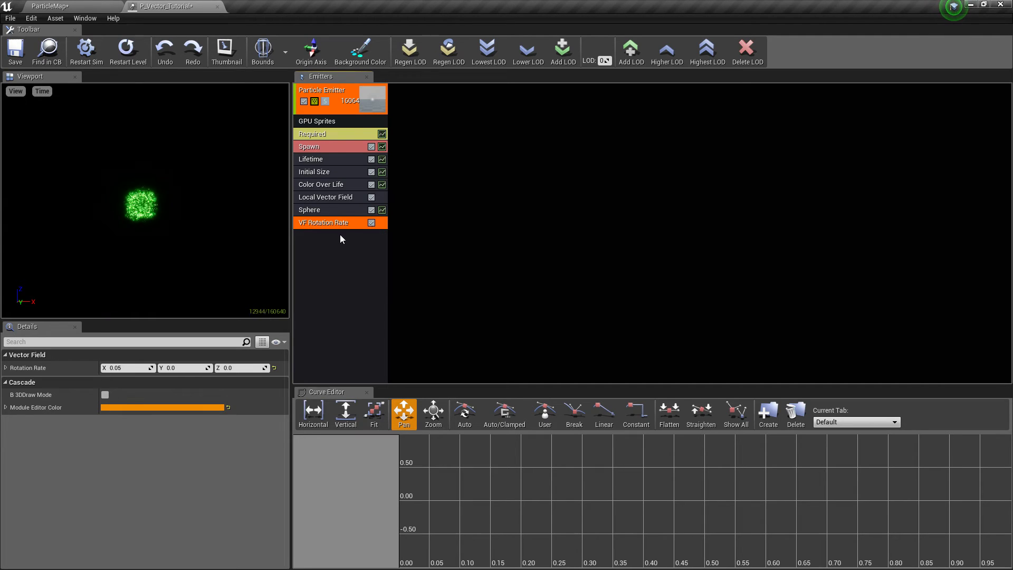
{"action": "right_click", "coordinate": [341, 239]}
{"action": "type", "text": "1"}
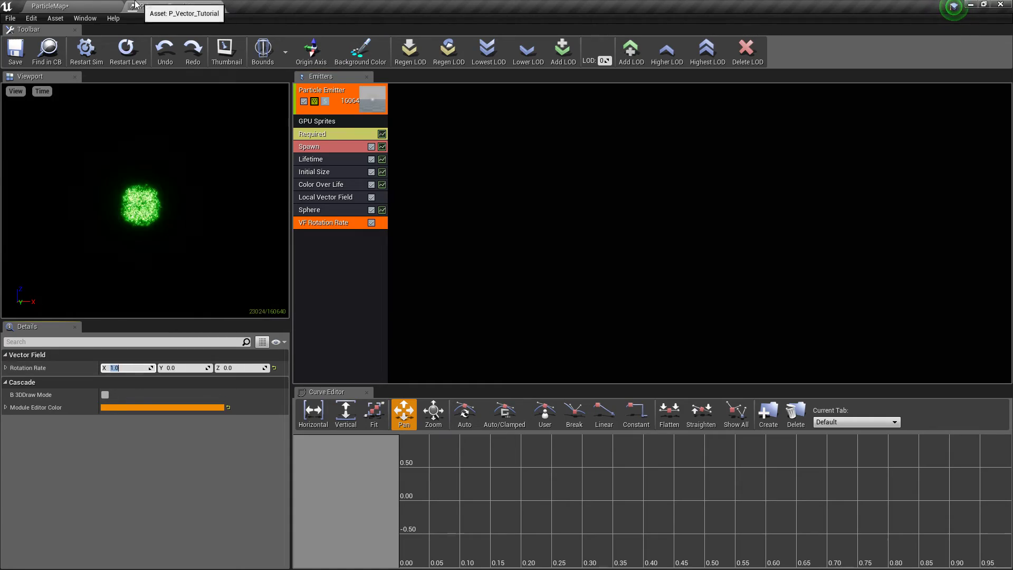
{"action": "left_click", "coordinate": [162, 6]}
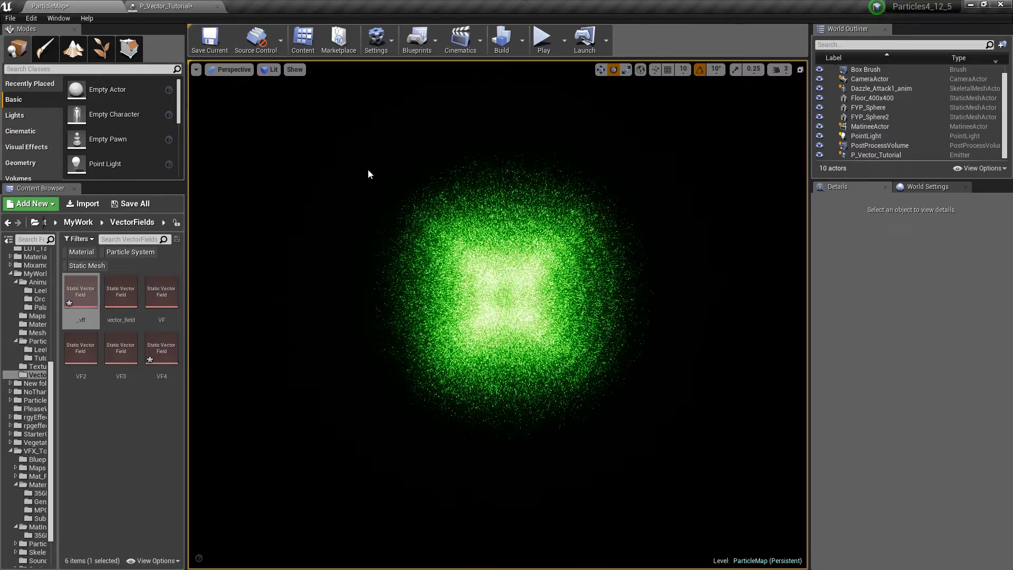
{"action": "left_click", "coordinate": [168, 6]}
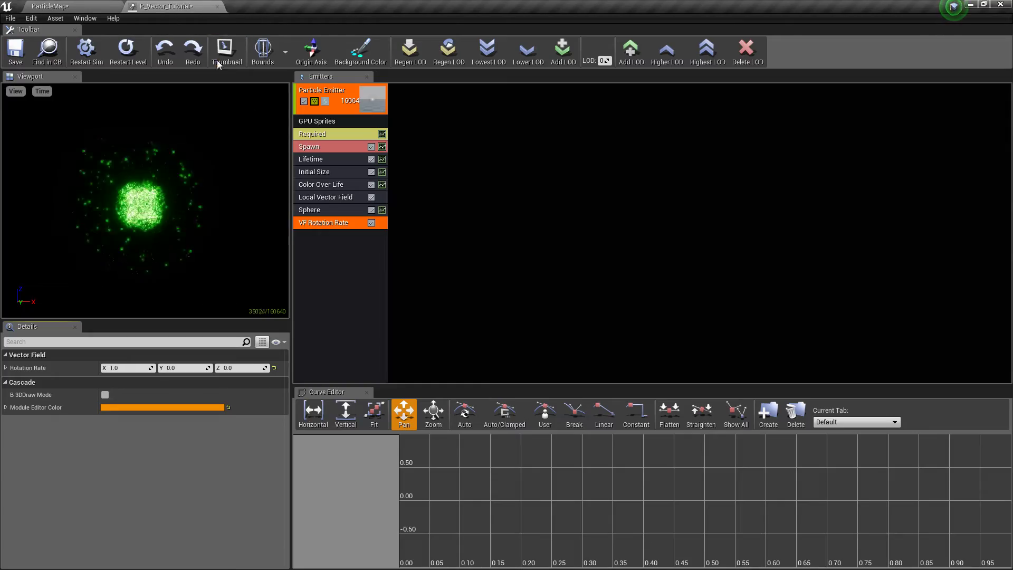
{"action": "left_click", "coordinate": [326, 209]}
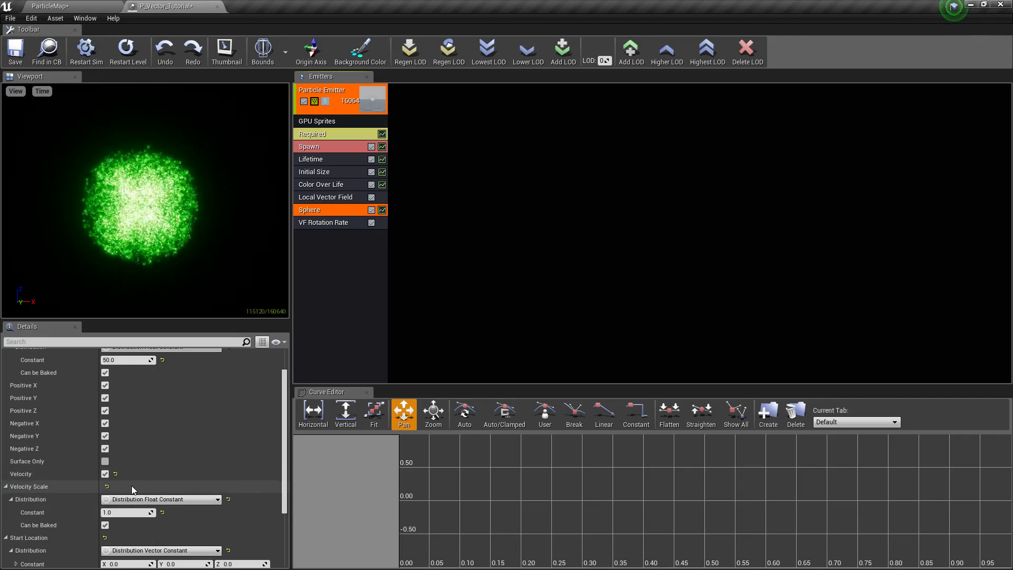
{"action": "left_click", "coordinate": [323, 223]}
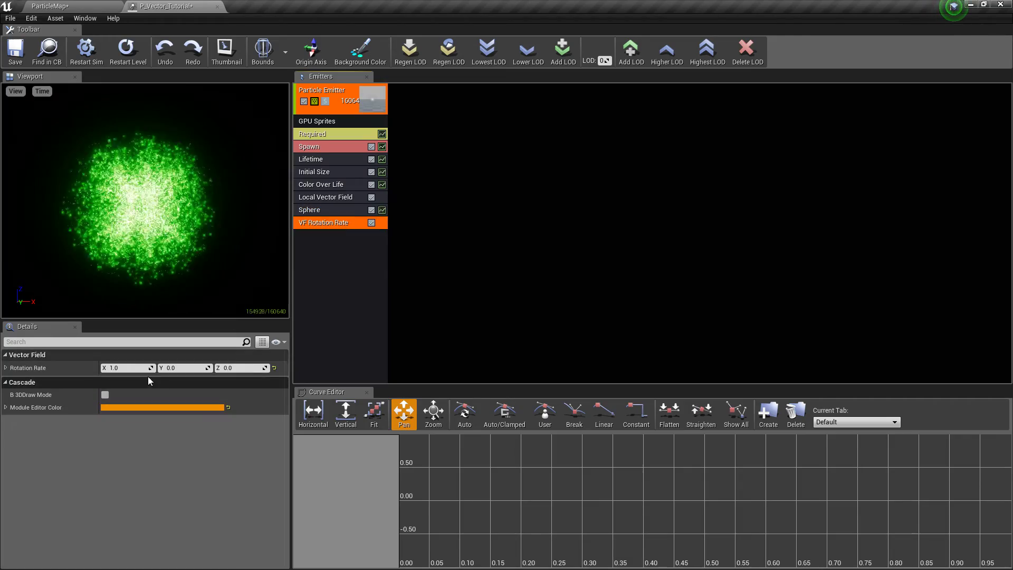